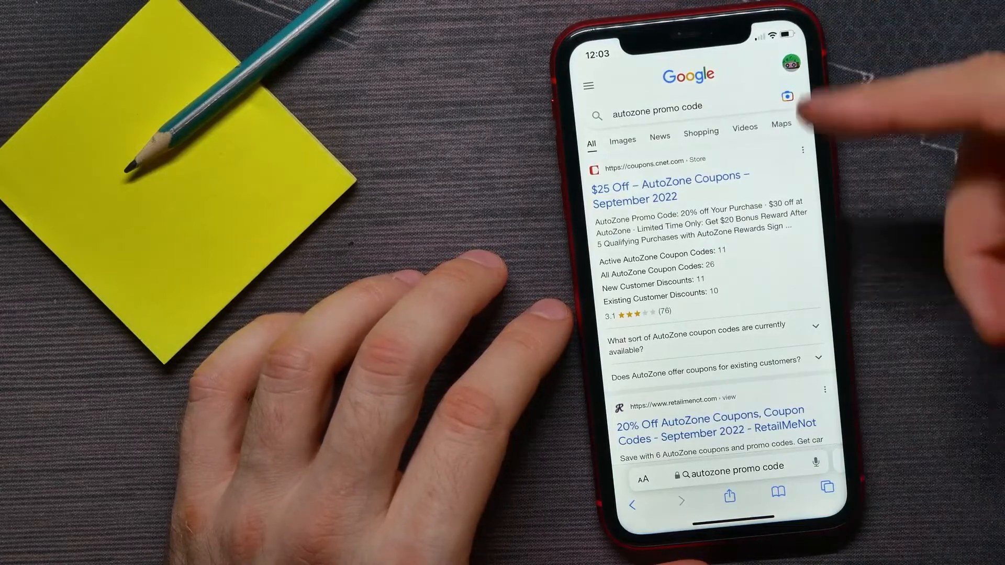
# Open the '$25 Off – AutoZone Coupons' CNET result and browse its 11 coupons
pyautogui.scroll(-3)
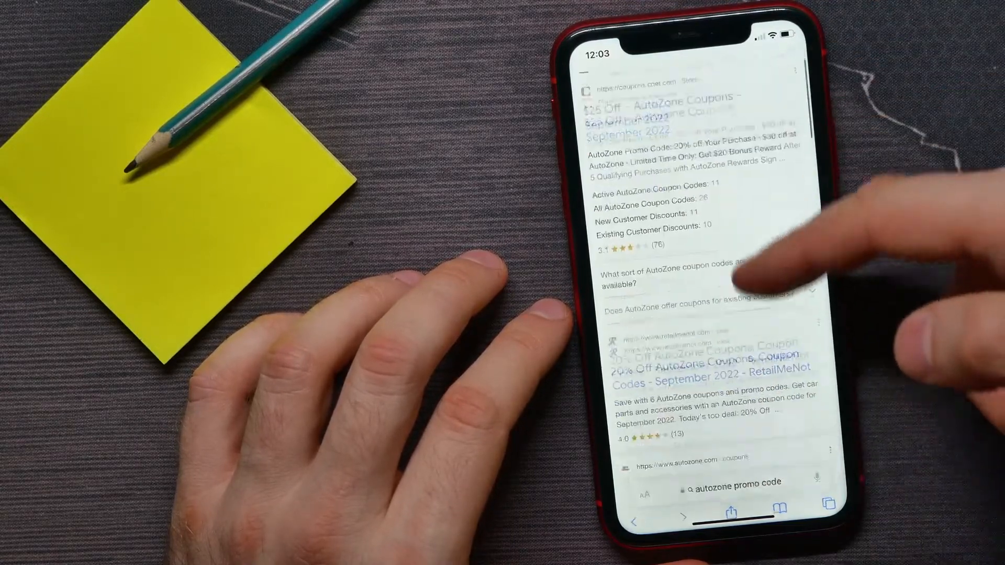
pyautogui.scroll(-3)
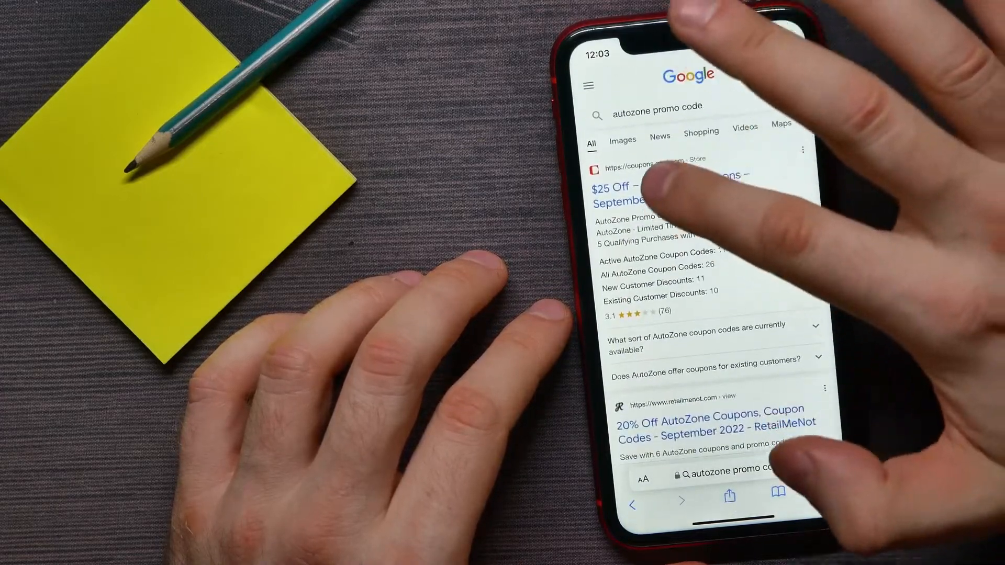
pyautogui.click(648, 192)
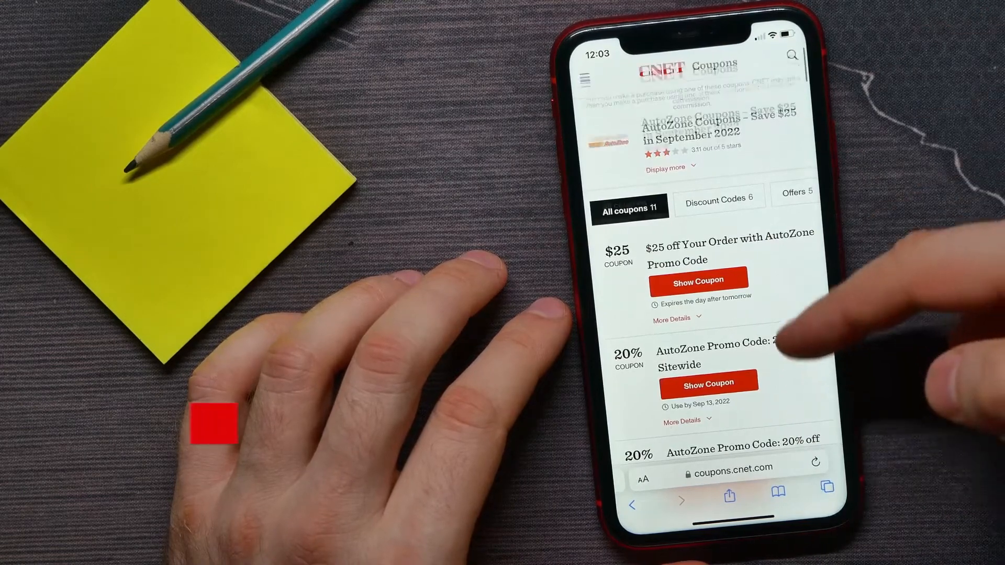
pyautogui.scroll(-3)
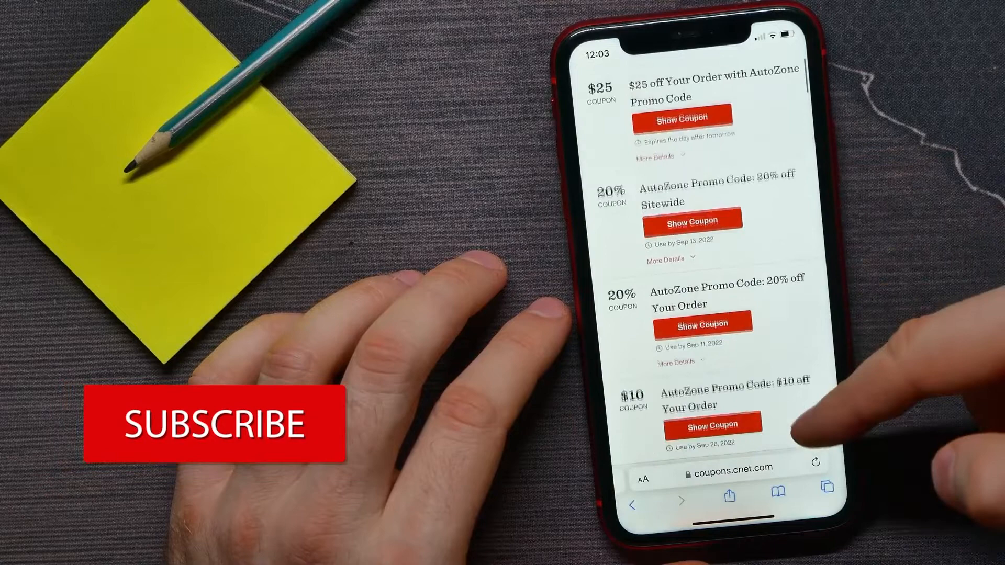
pyautogui.scroll(-3)
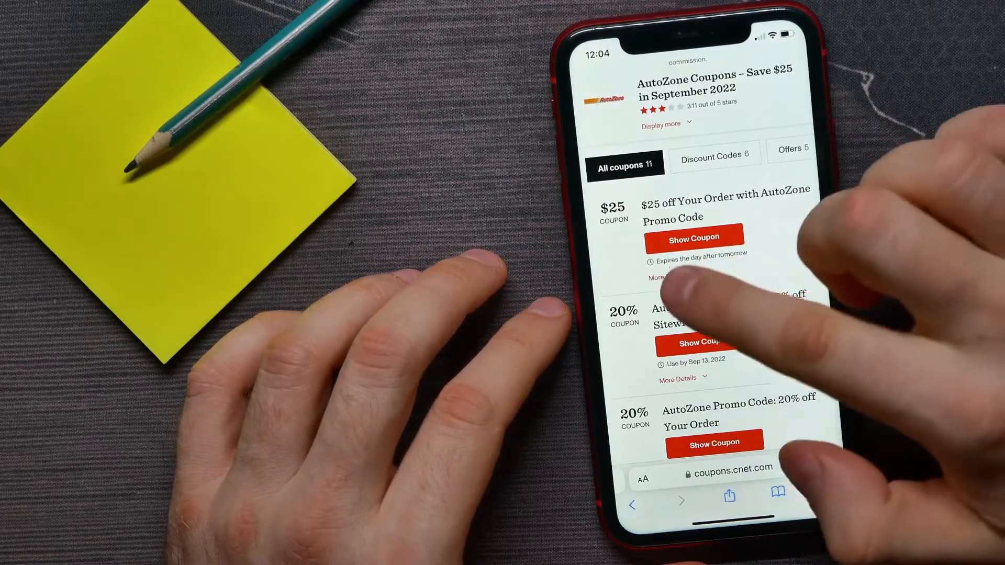
pyautogui.click(667, 277)
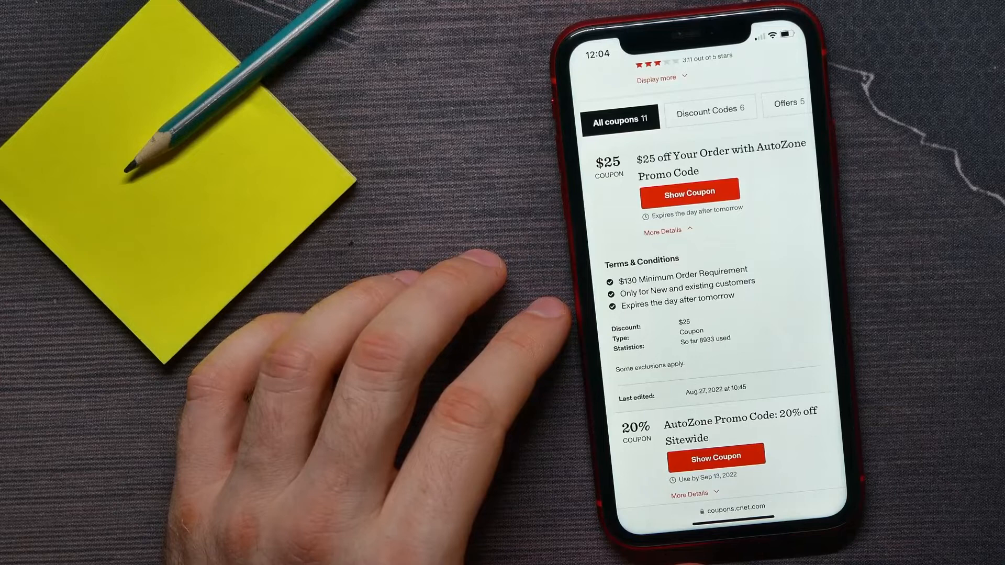
pyautogui.click(691, 193)
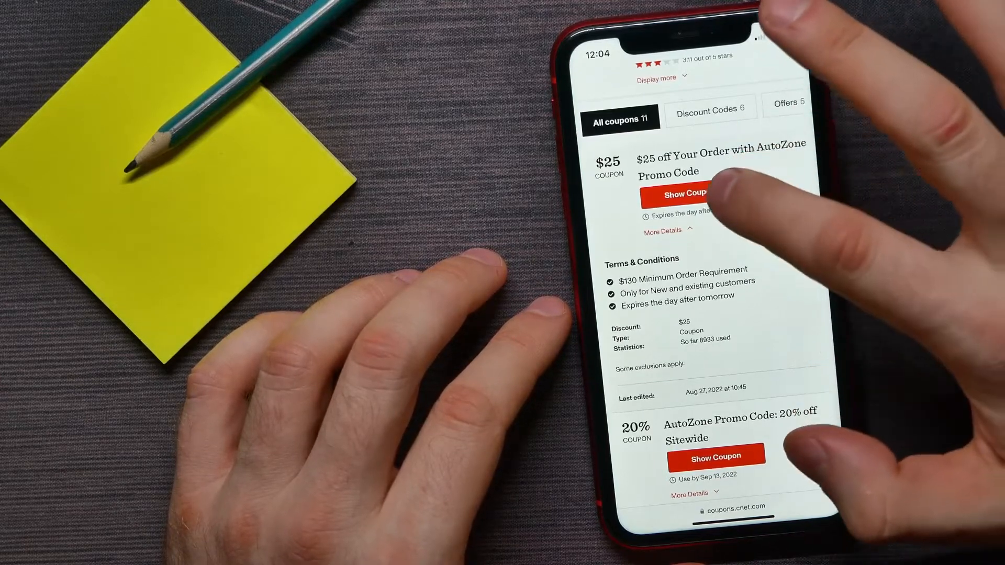
pyautogui.scroll(-3)
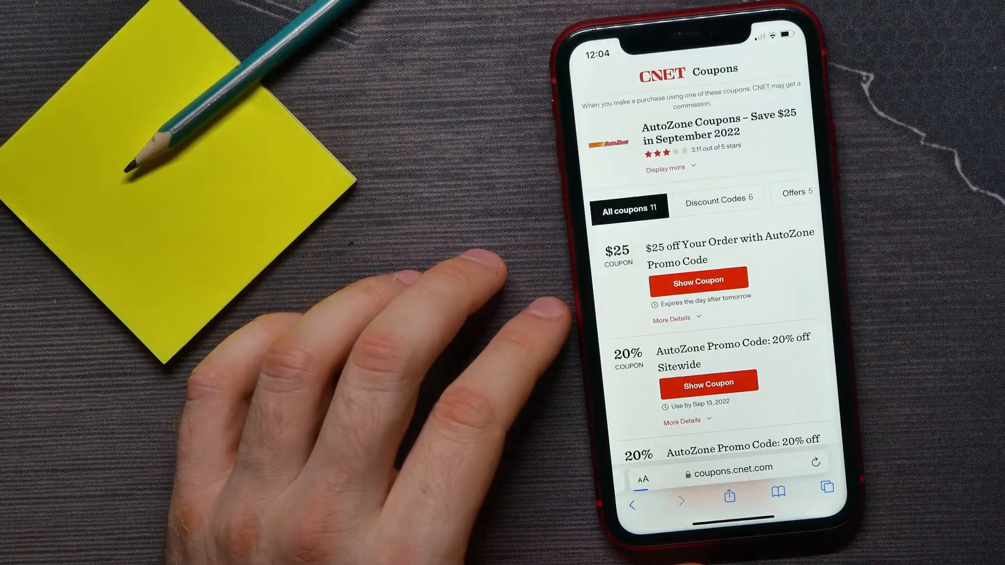
# Reveal code AZREENG2575 for $25 off, then HOT4SUMMER for 20% off sitewide
pyautogui.click(698, 281)
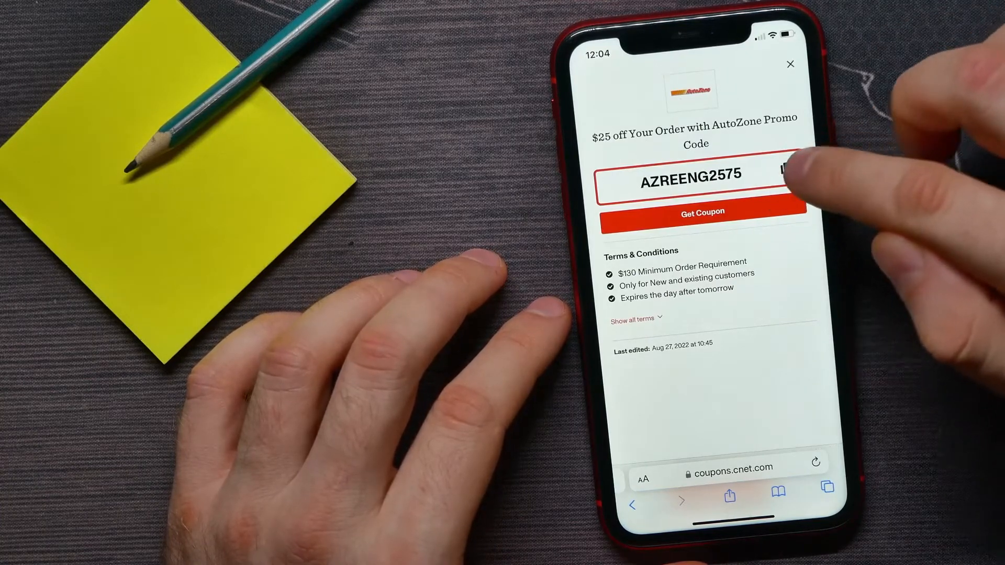
pyautogui.click(785, 174)
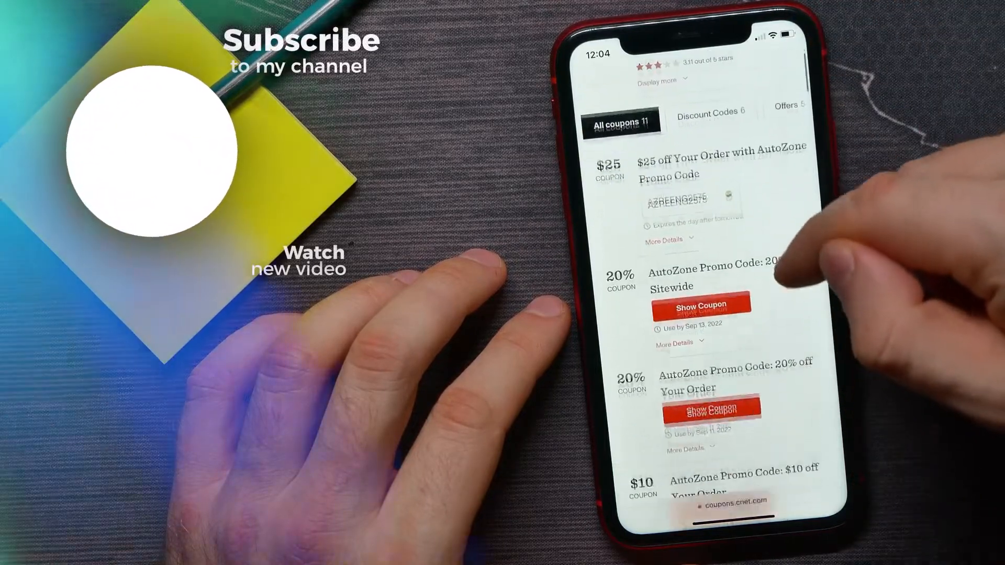
pyautogui.scroll(-3)
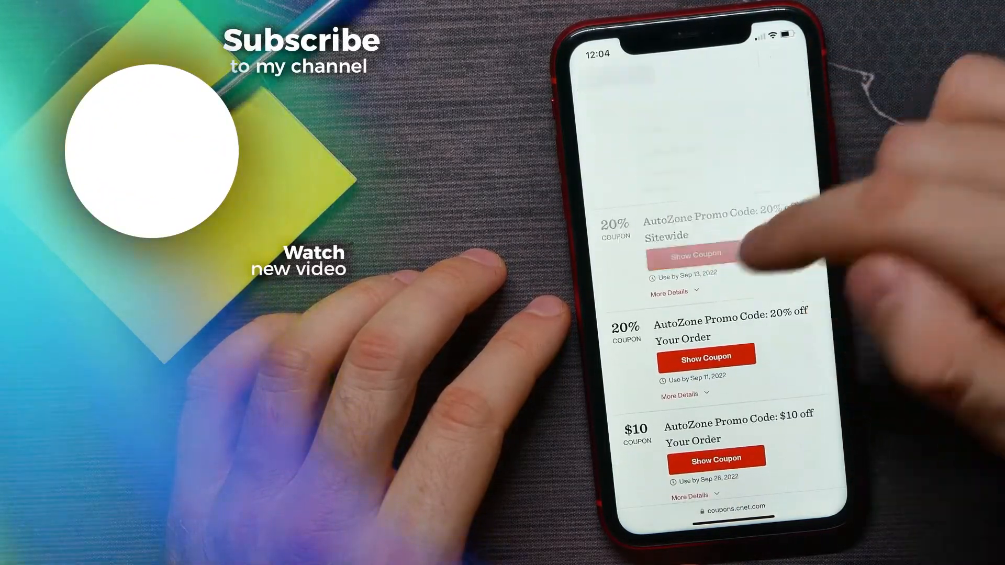
pyautogui.click(693, 255)
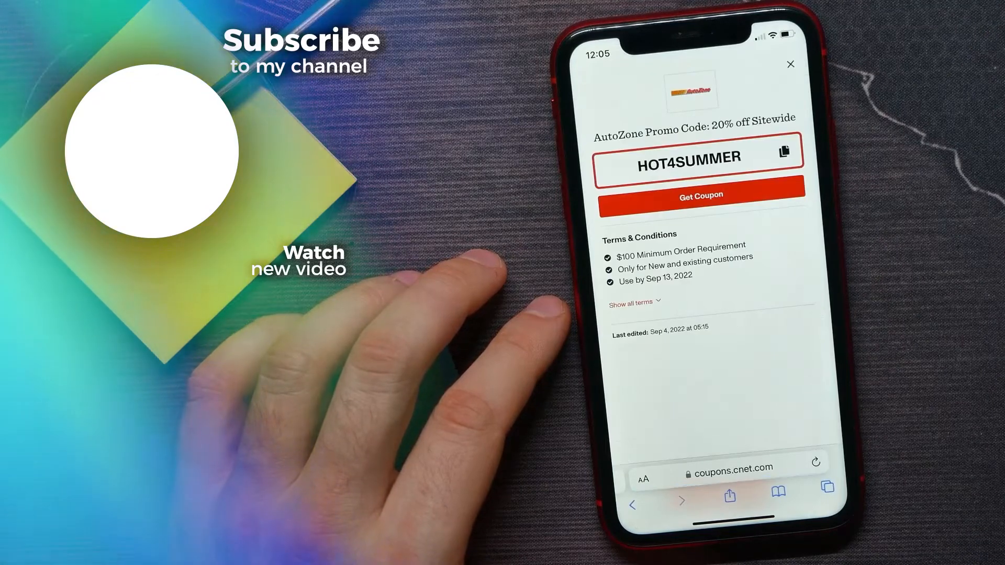